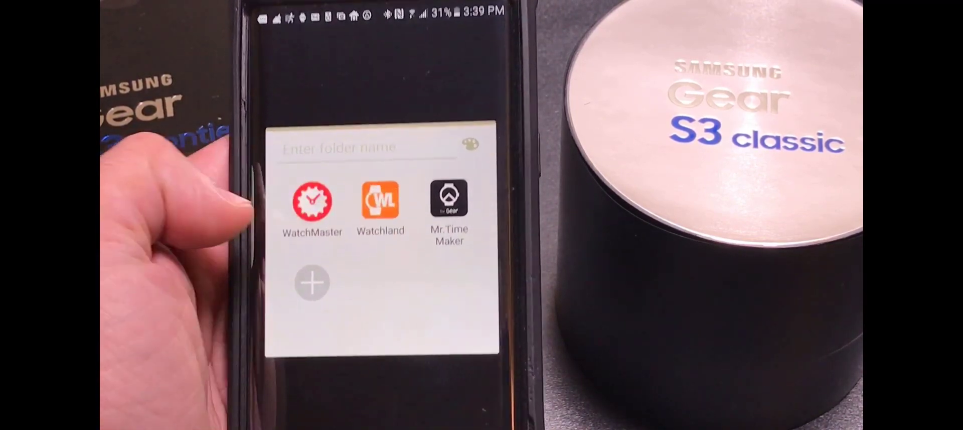
- Launch WatchMaster and scroll to Popular Watchfaces: Gentleman, Napping Polar, Sportive
left_click(312, 199)
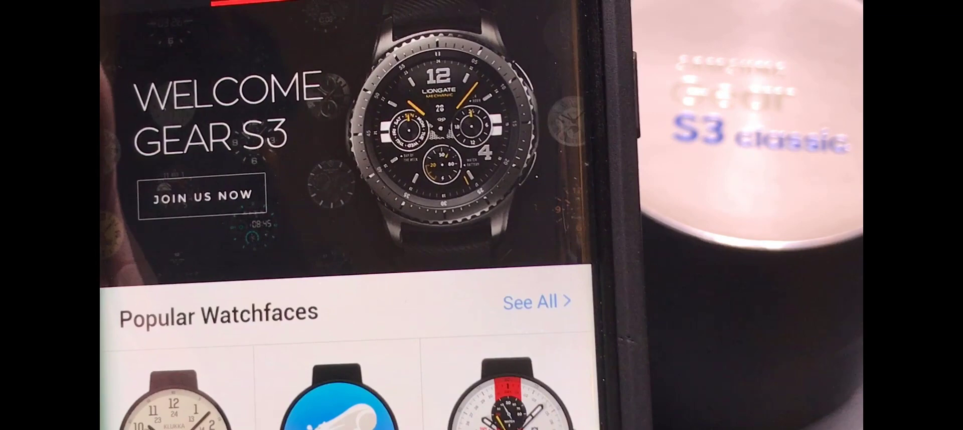
scroll("down", 3)
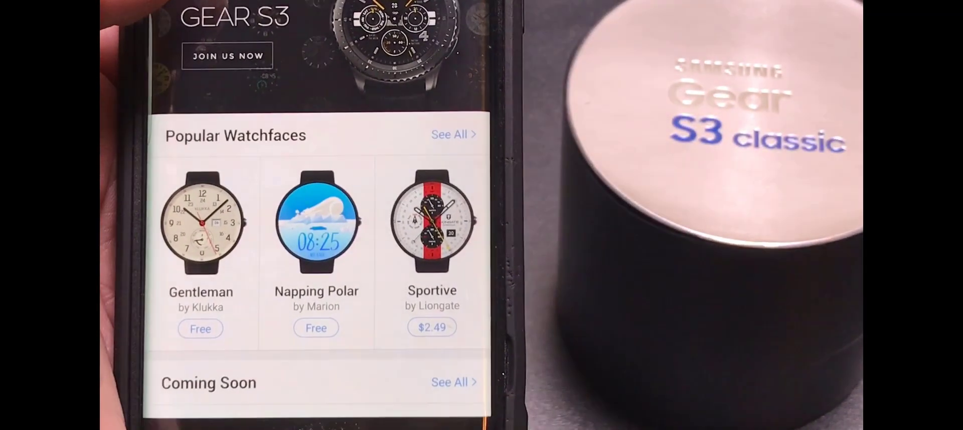